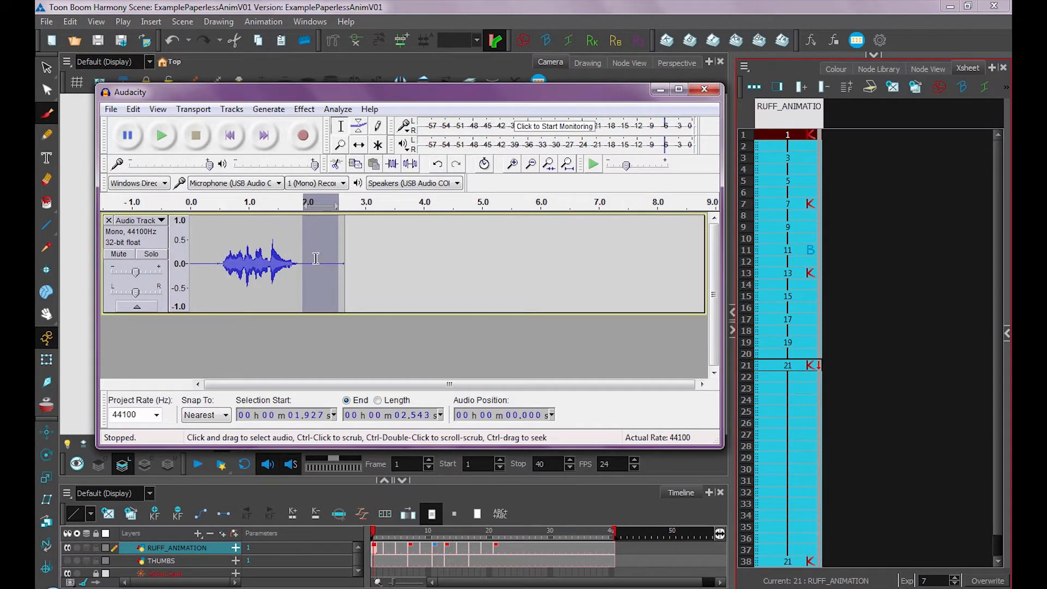
pyautogui.moveTo(297, 261)
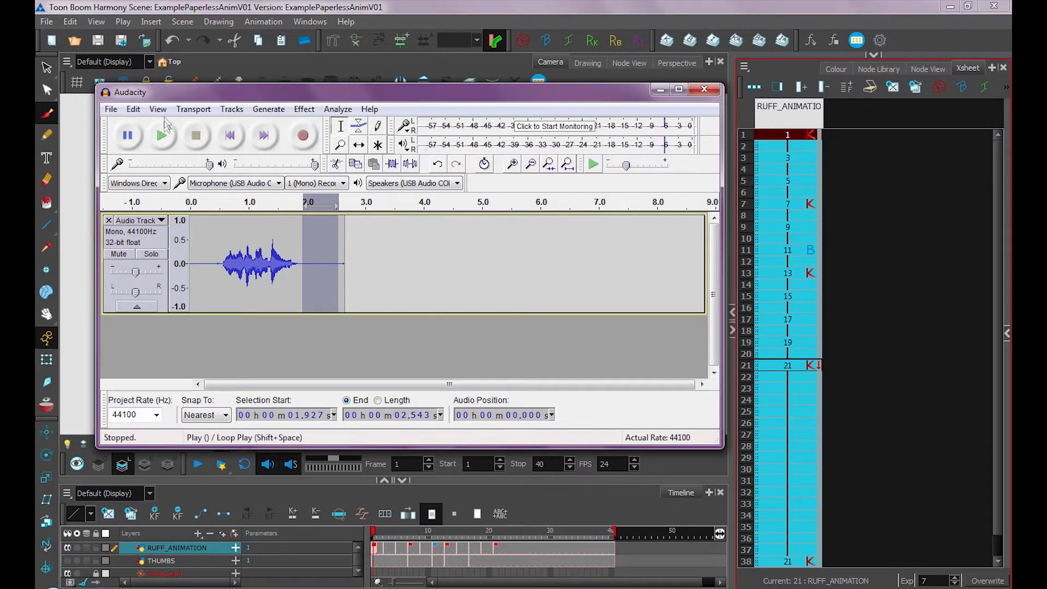
# - Capture the quiet stretch after the speech as the Noise Reduction noise profile
pyautogui.click(161, 135)
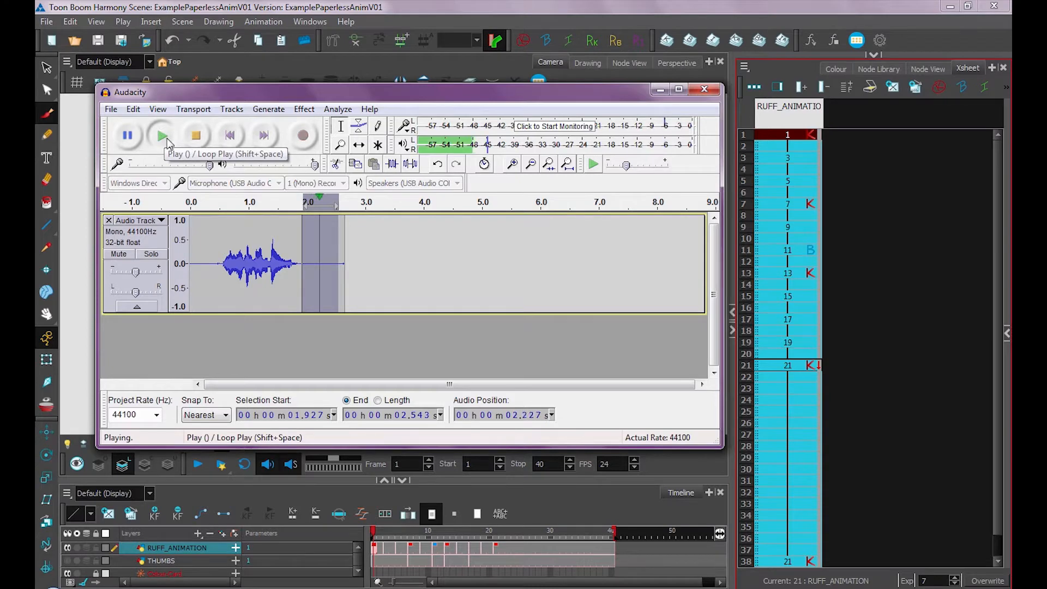
pyautogui.click(195, 135)
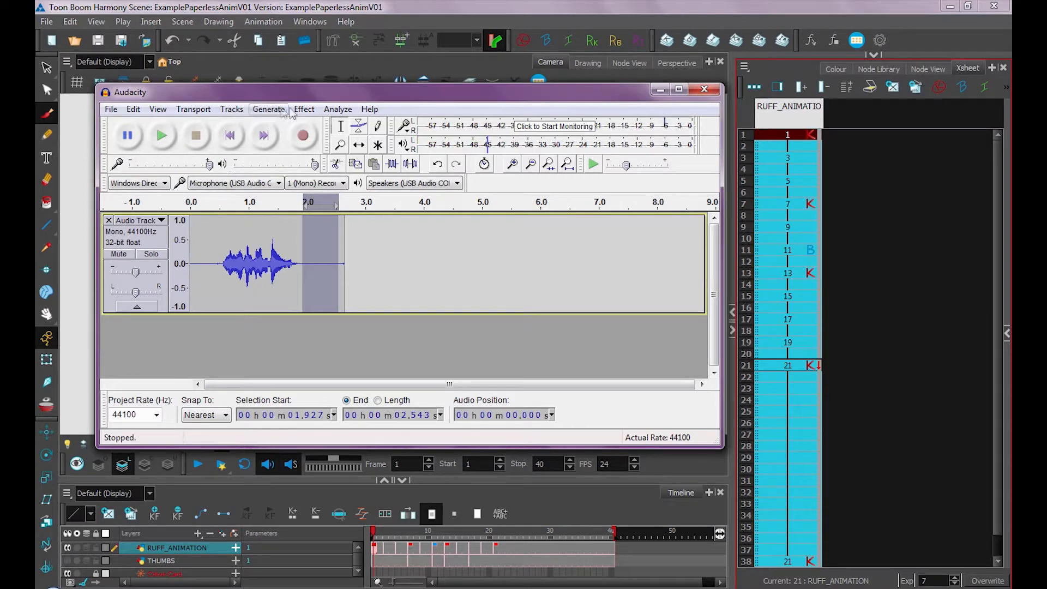
pyautogui.click(303, 109)
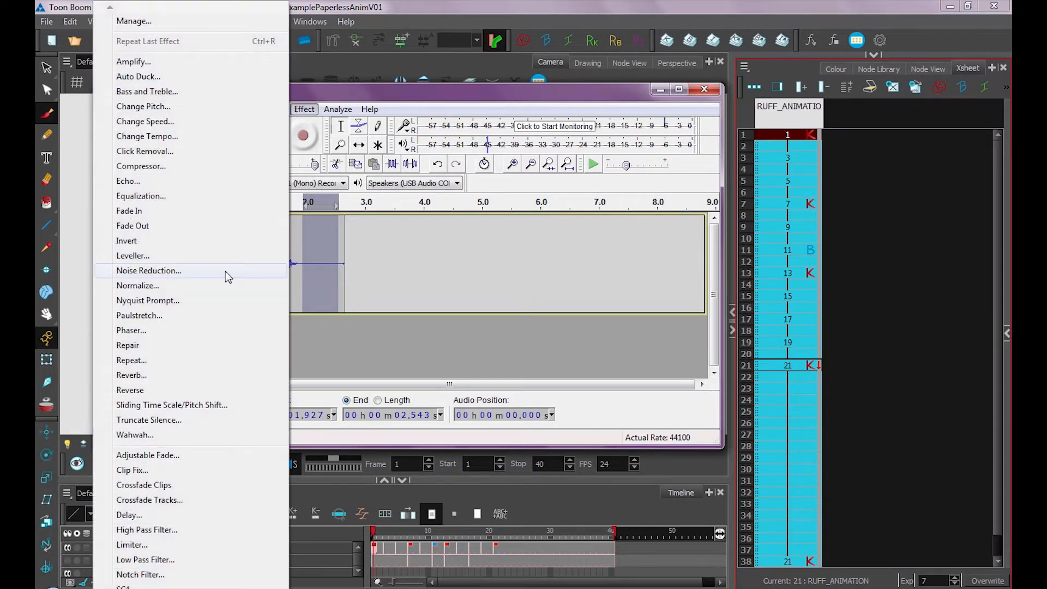
pyautogui.click(148, 271)
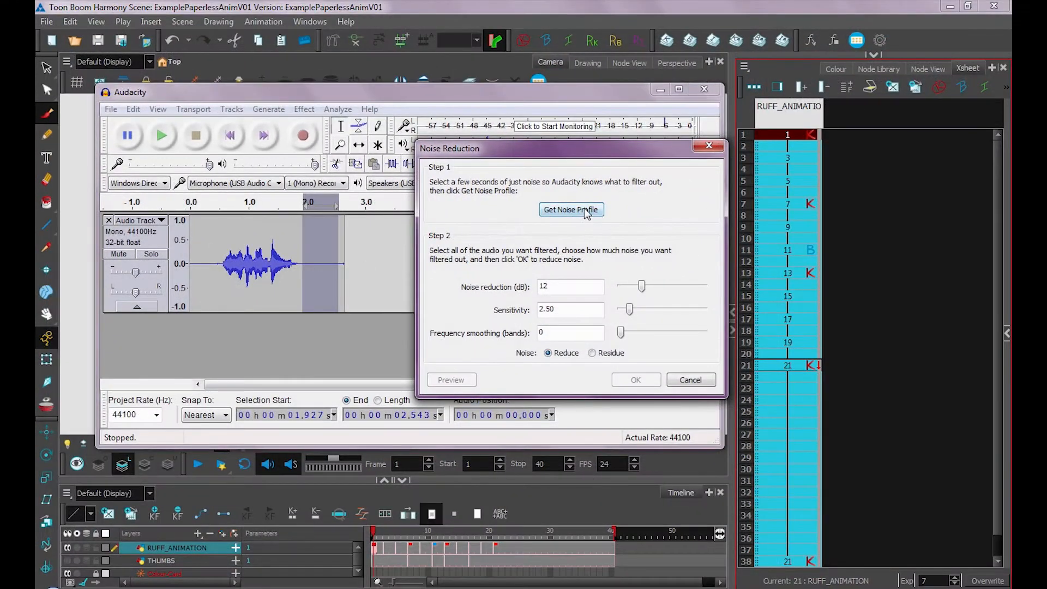
pyautogui.click(570, 209)
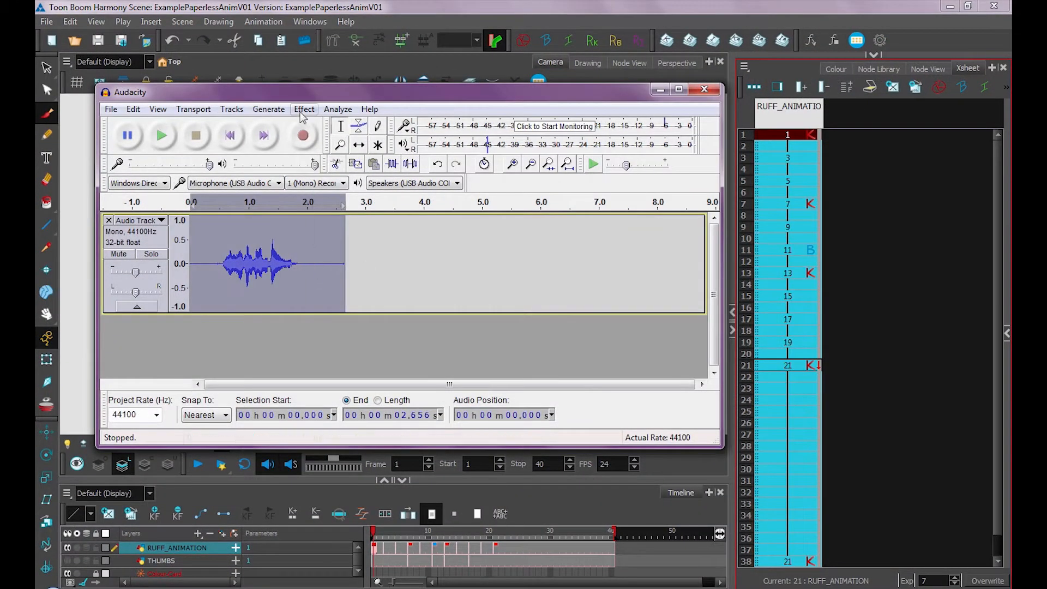
# - Apply noise reduction to the whole recording, then deselect it
pyautogui.click(304, 109)
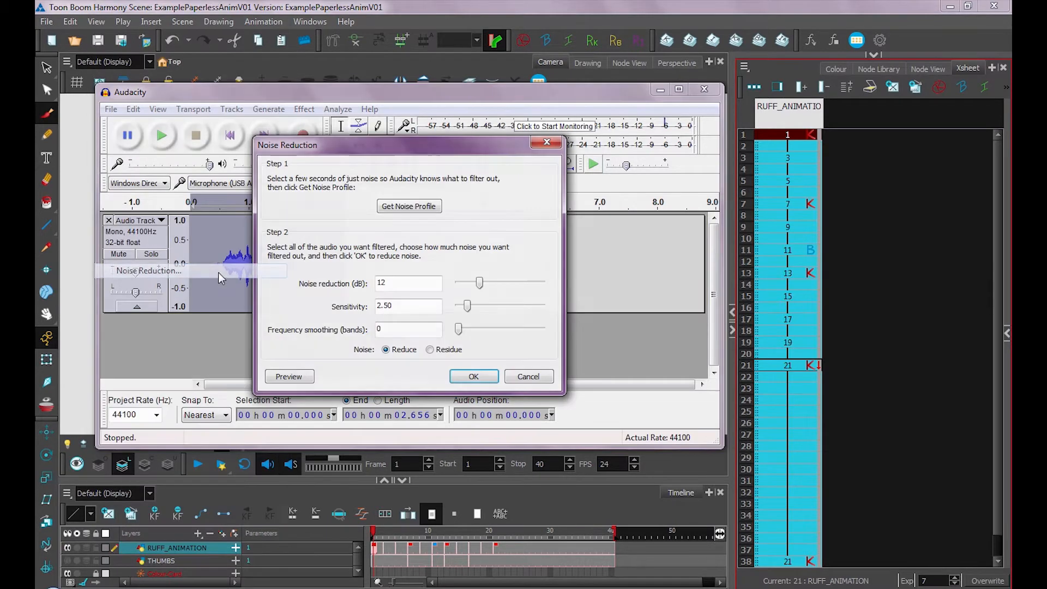
pyautogui.click(473, 376)
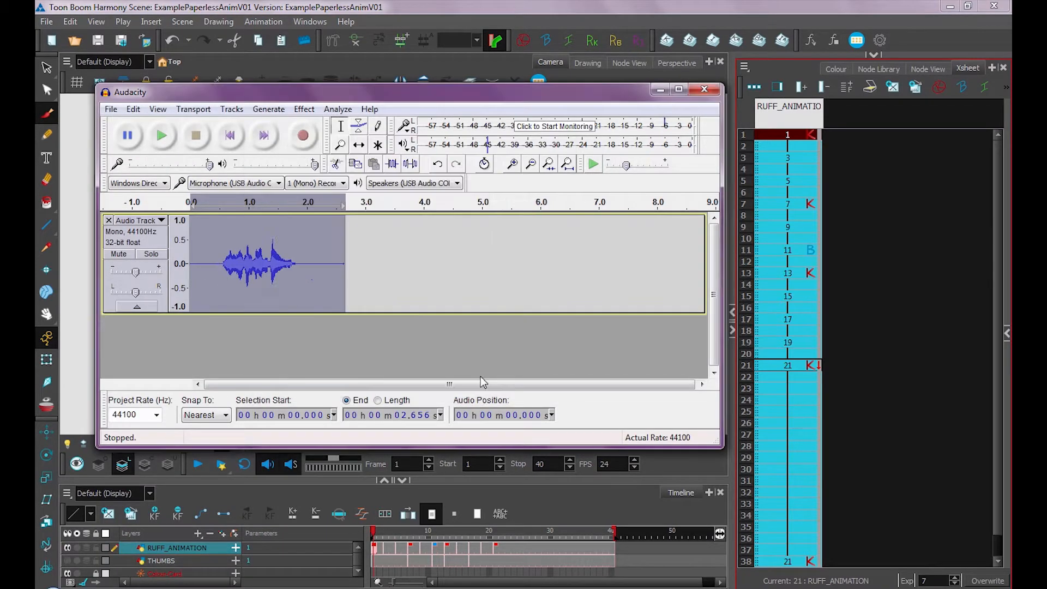
pyautogui.click(314, 264)
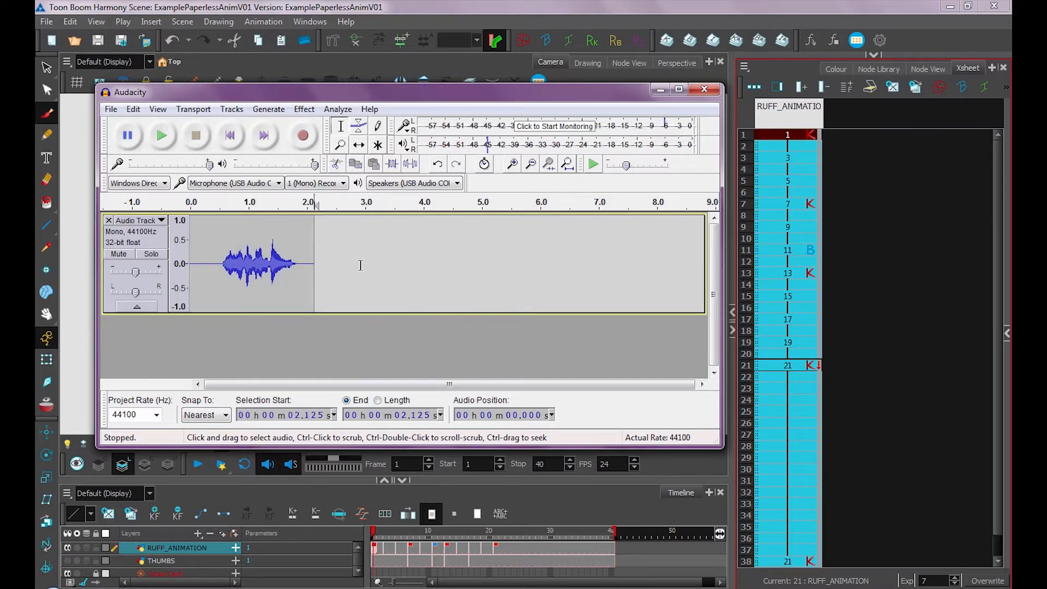
pyautogui.click(111, 109)
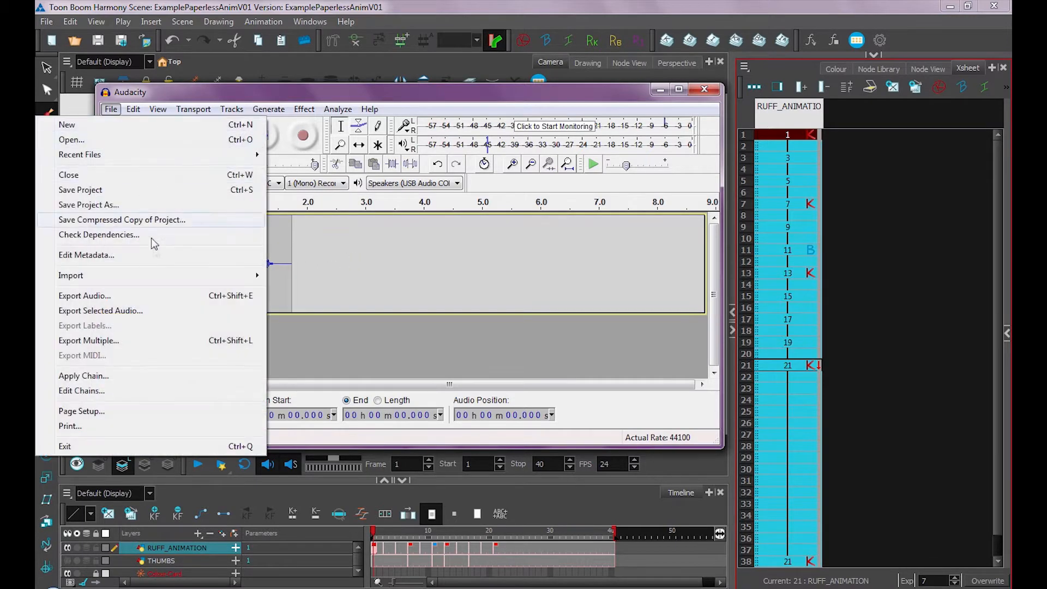
# - Export the cleaned audio and bring up Harmony's File > Import options
pyautogui.click(83, 295)
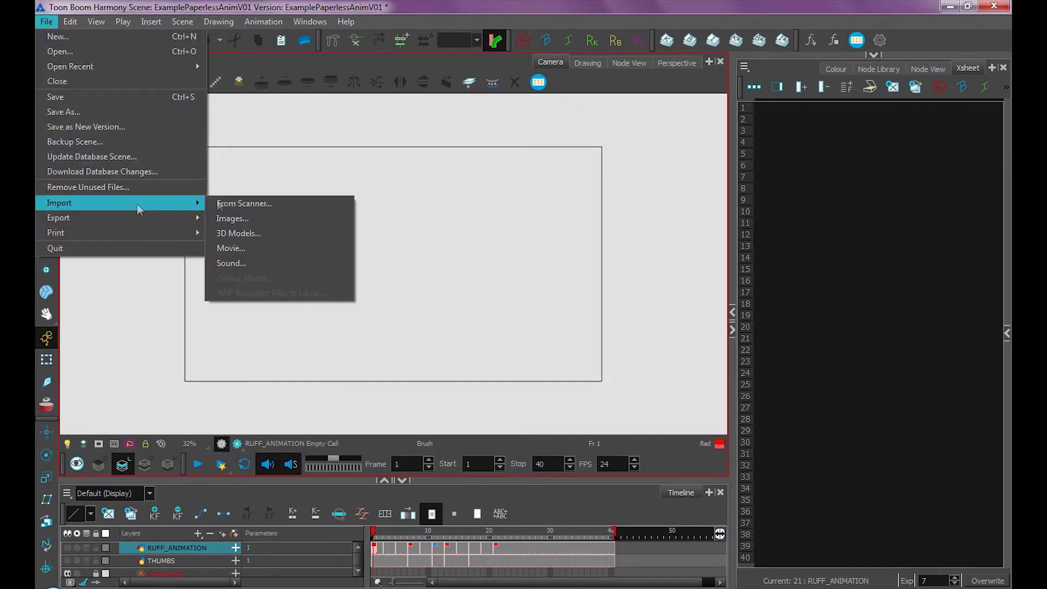
# - Import whyHello.wav as a sound layer and play the scene back
pyautogui.click(231, 262)
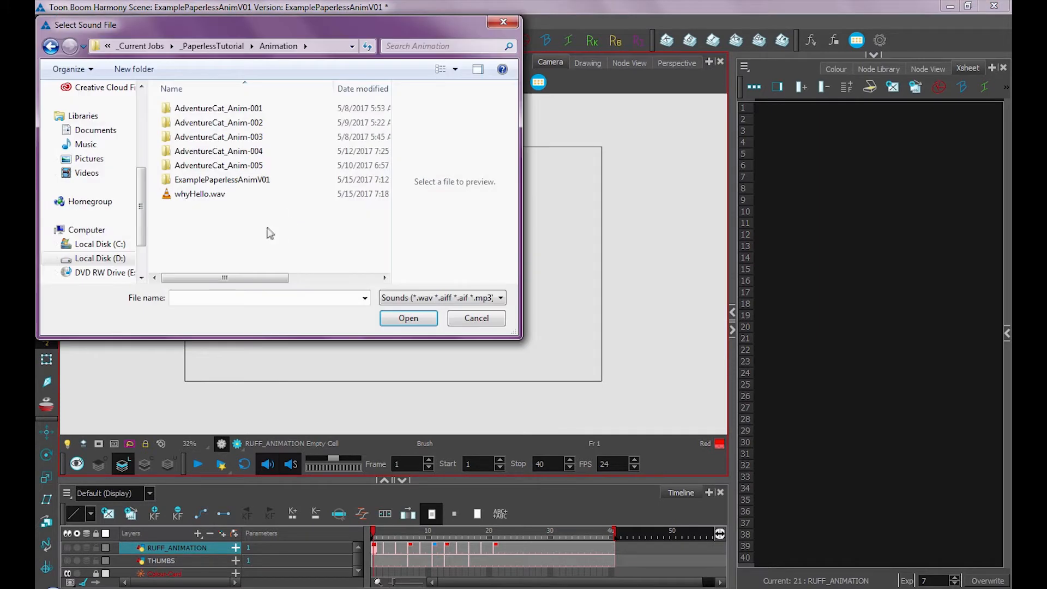
pyautogui.click(199, 194)
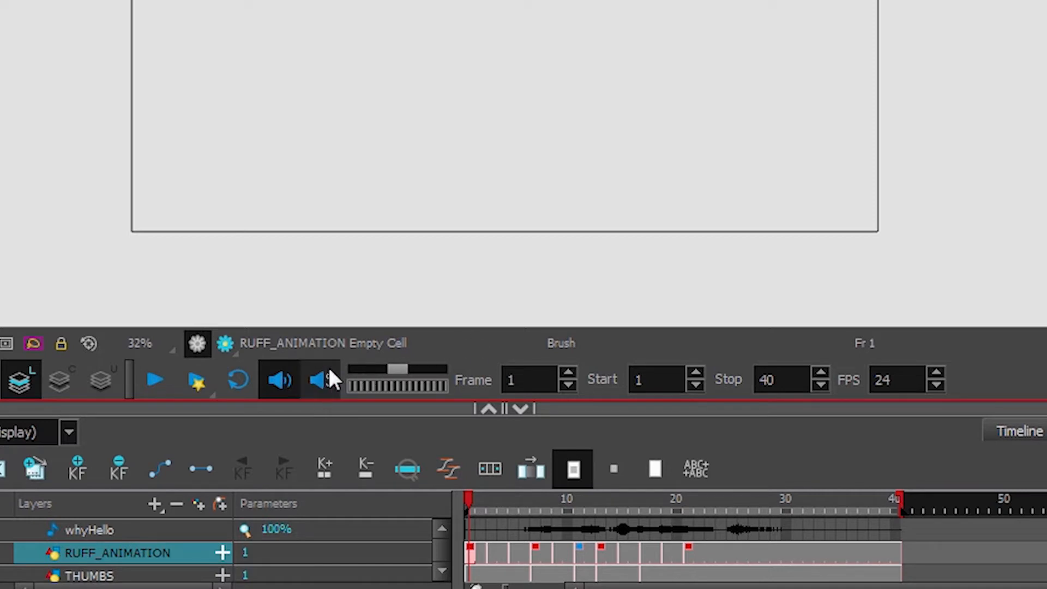
pyautogui.moveTo(155, 380)
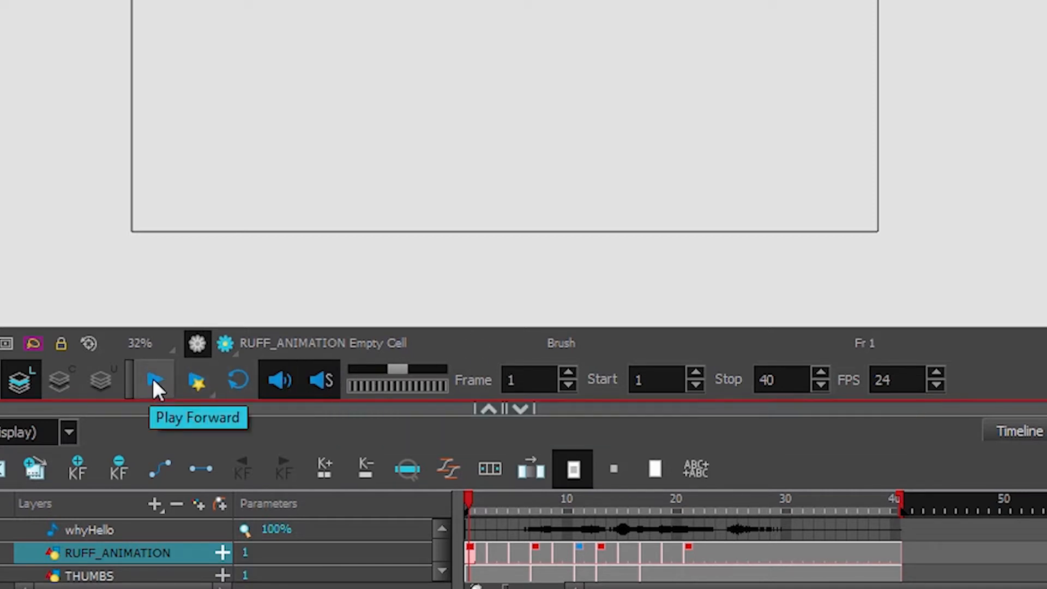
pyautogui.click(155, 380)
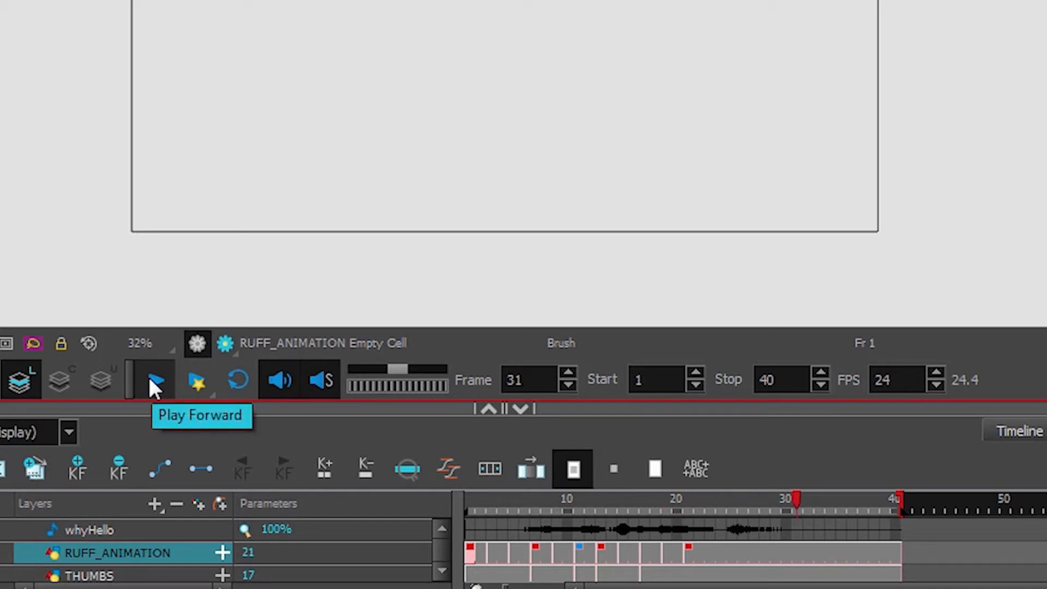
pyautogui.click(153, 379)
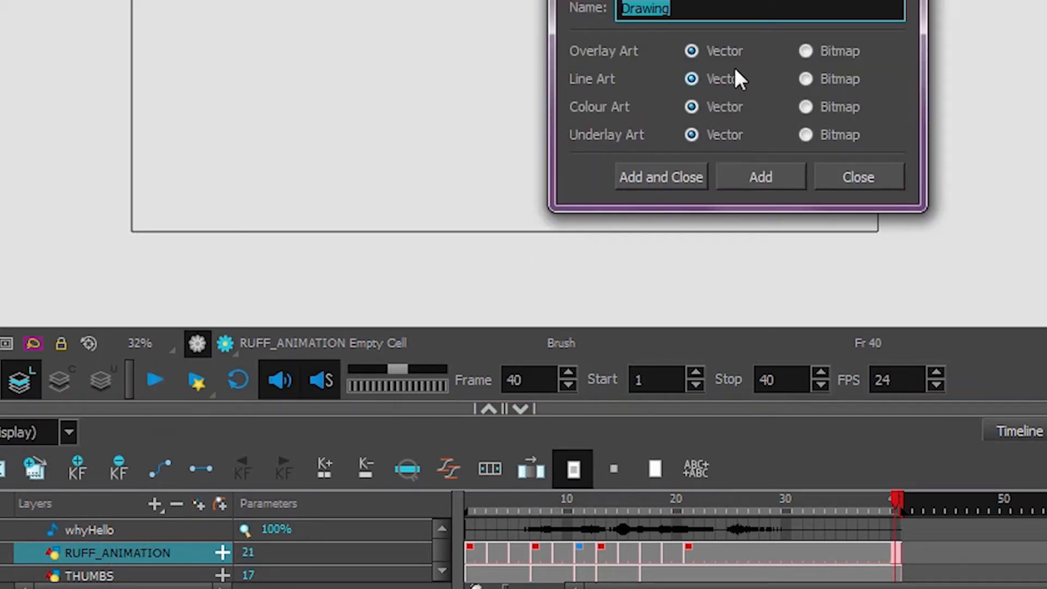
# - Create the Mouth drawing layer and draw a red neutral smile on frame 1
pyautogui.click(660, 177)
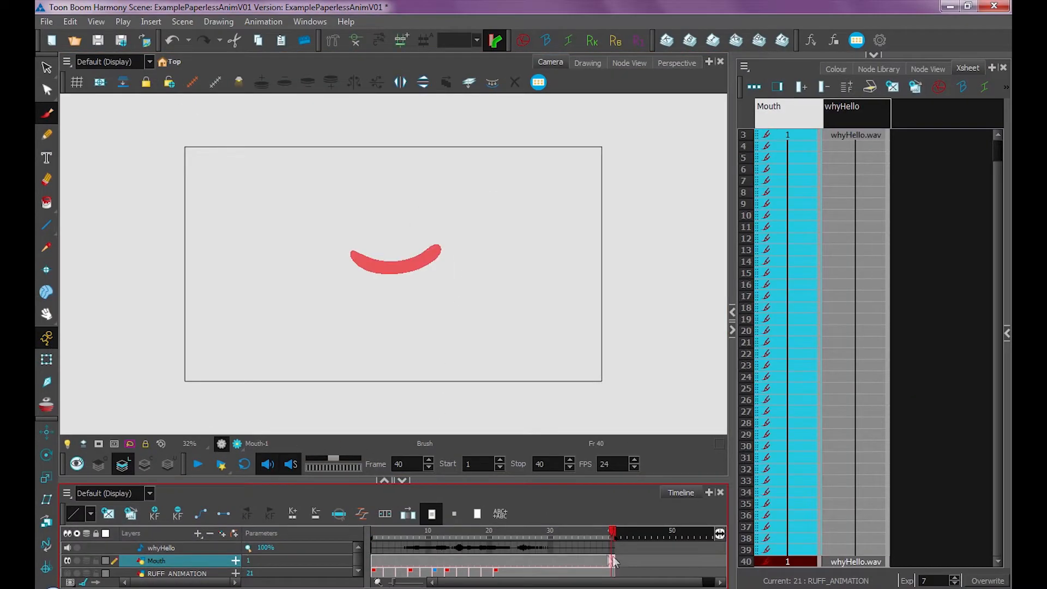
pyautogui.click(375, 530)
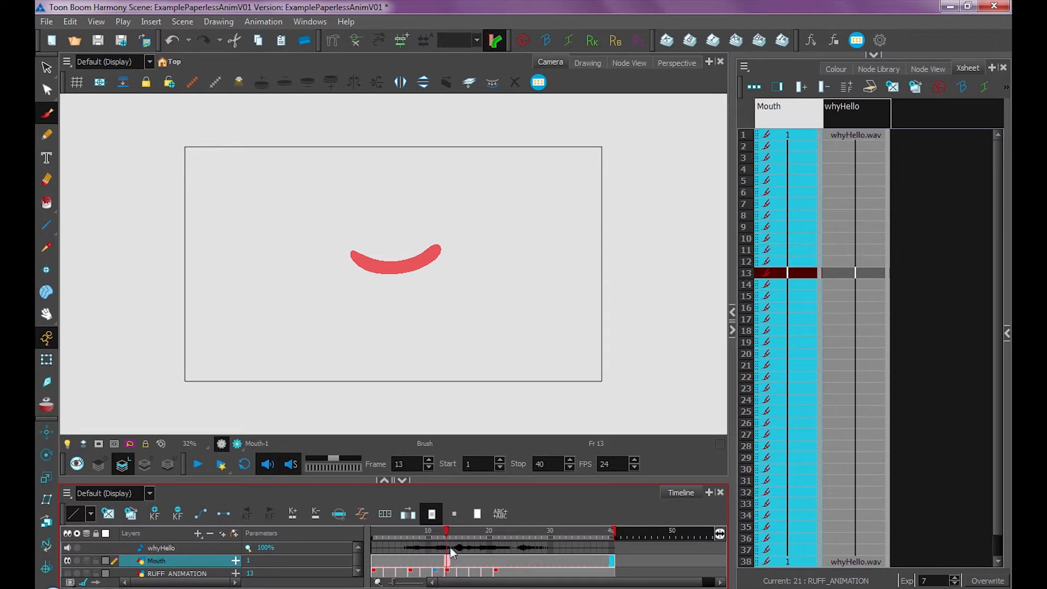
# - Draw new brush mouth shapes on the Mouth layer at frames 6, 8, 13 and 15
pyautogui.click(397, 537)
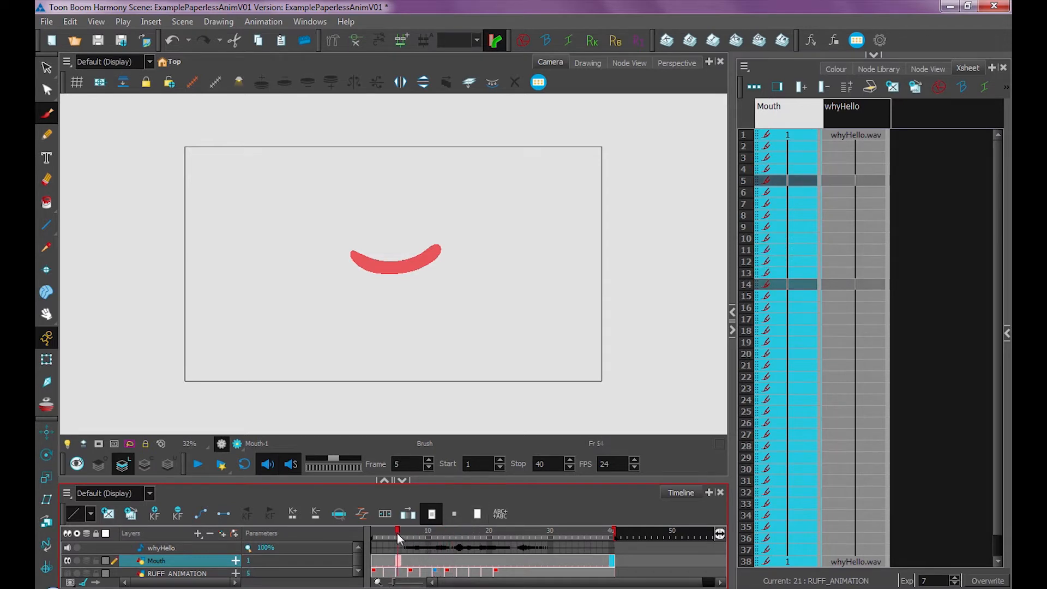
pyautogui.click(404, 537)
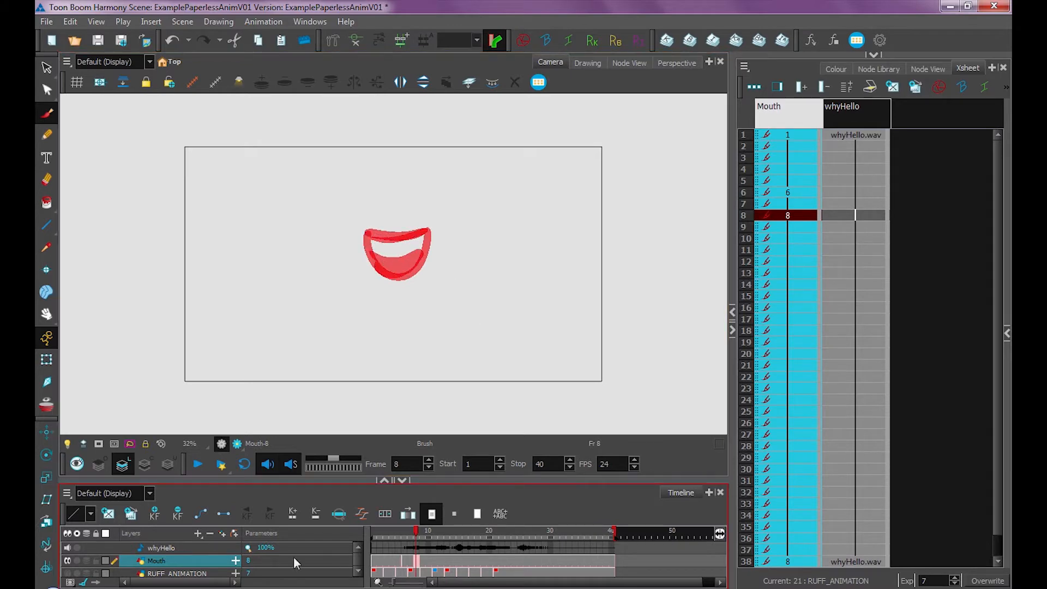
pyautogui.click(410, 530)
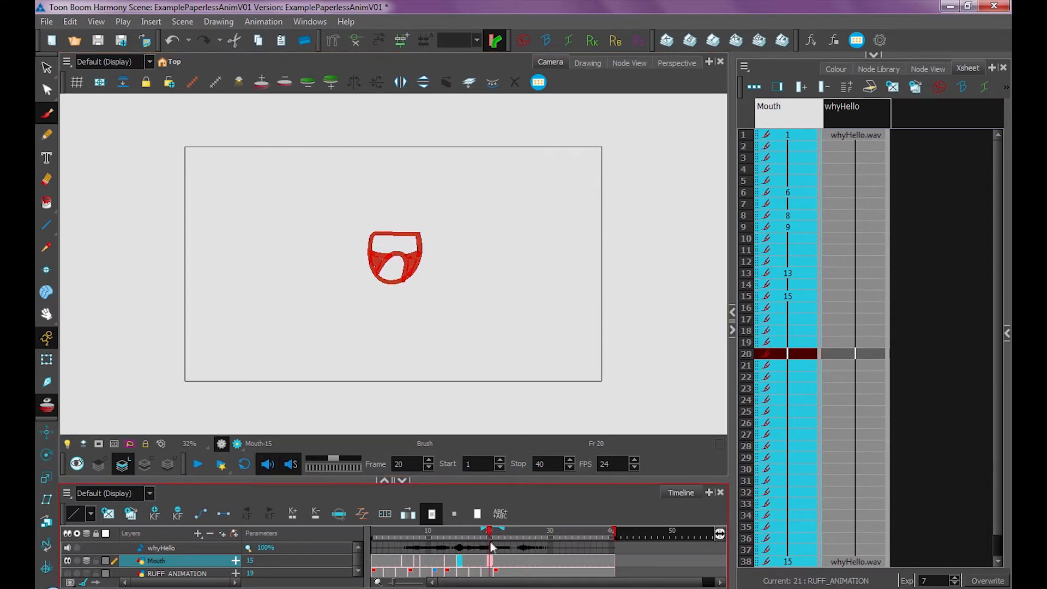
pyautogui.click(490, 530)
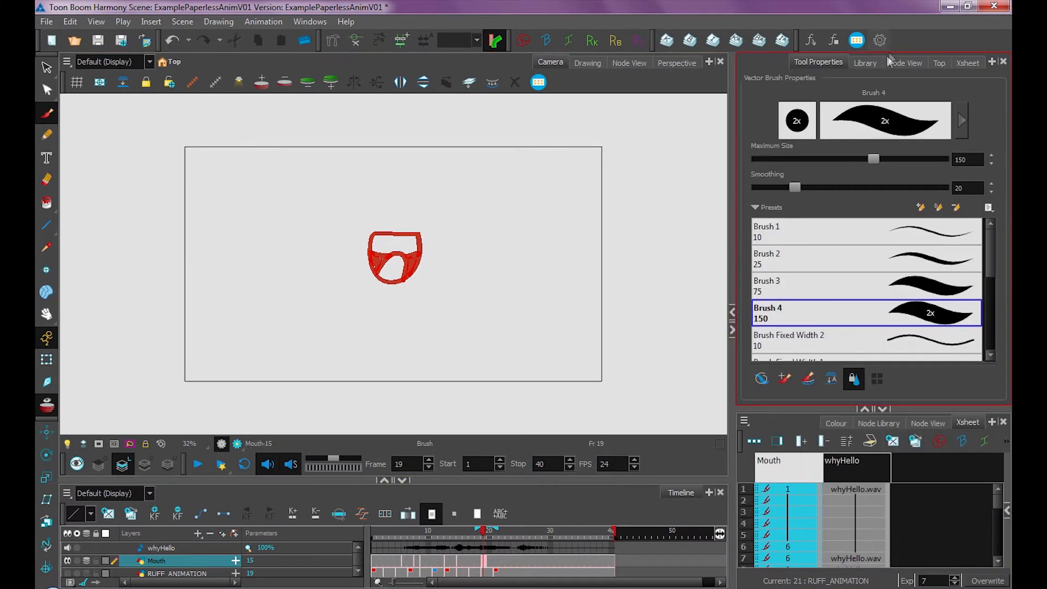
# - Preview the Mouth drawings in the Library's Drawing Substitution panel, then return to frame 1
pyautogui.click(864, 62)
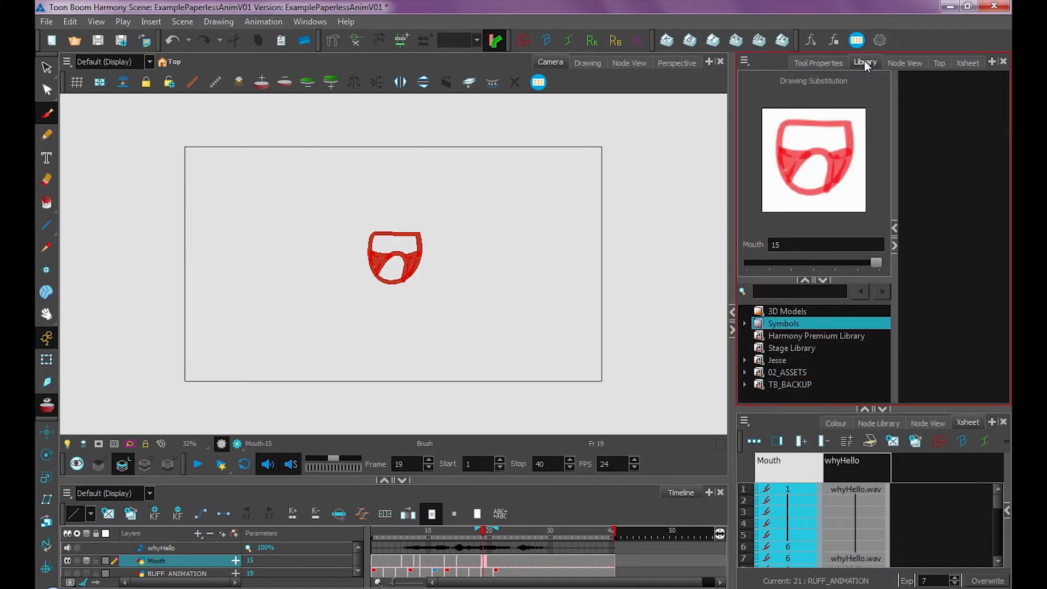
pyautogui.click(825, 245)
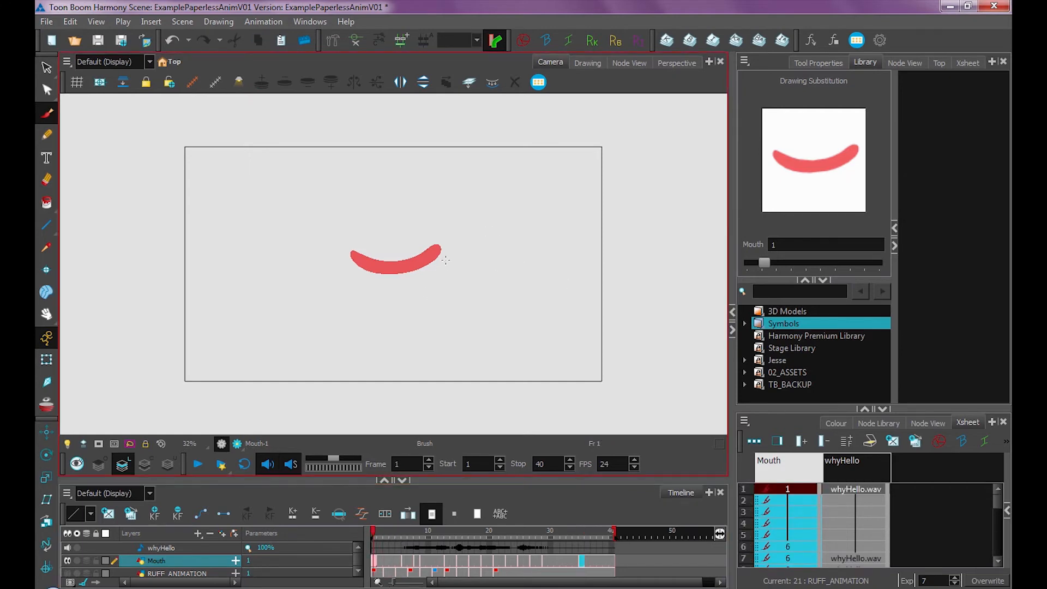
pyautogui.click(197, 464)
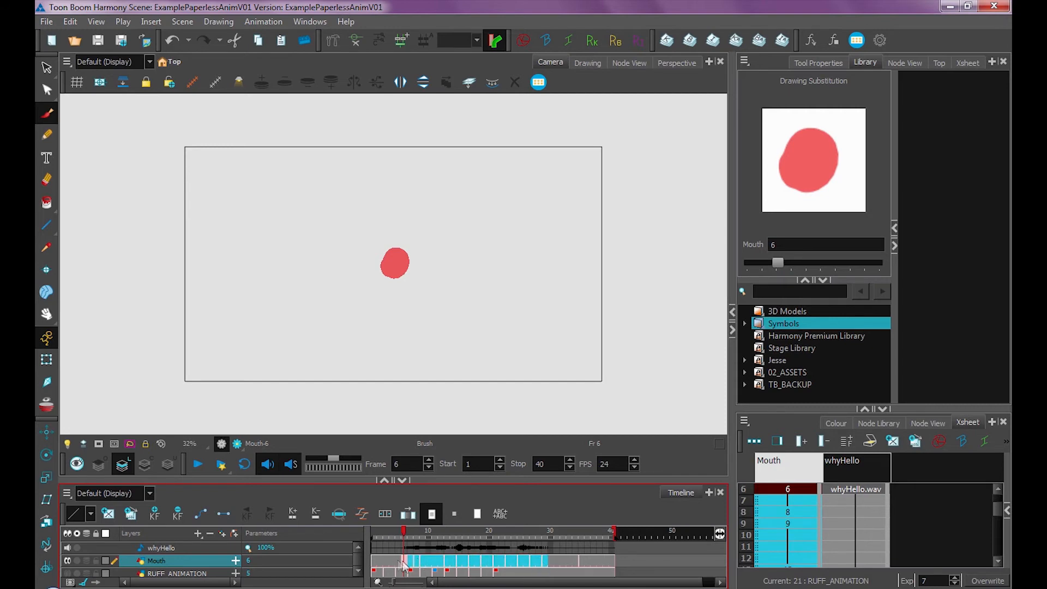
# - Drag the Mouth cells from frame 6 two frames left, then play the scene
pyautogui.click(401, 563)
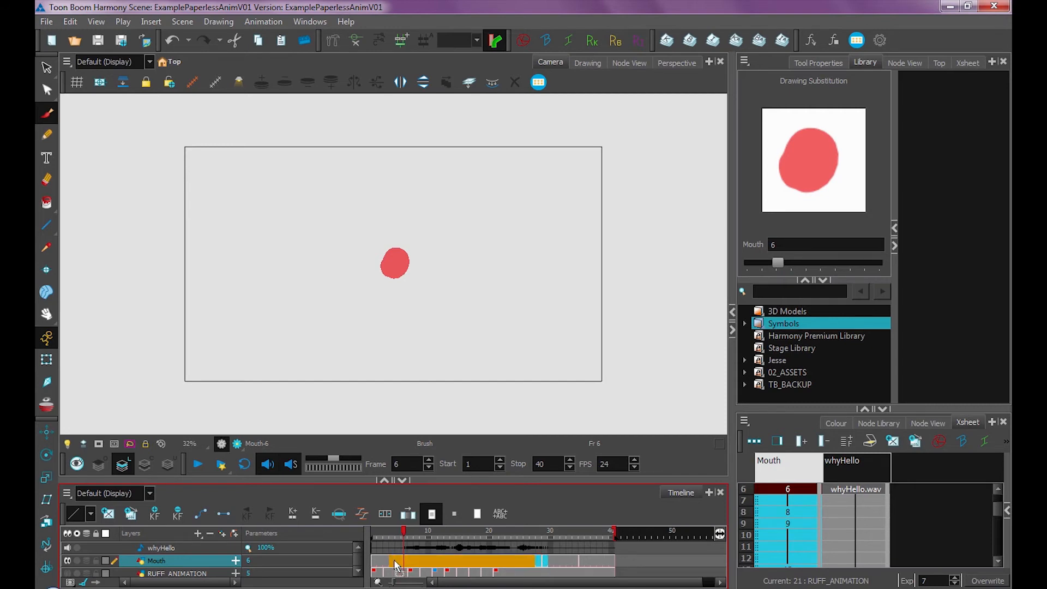
pyautogui.click(390, 547)
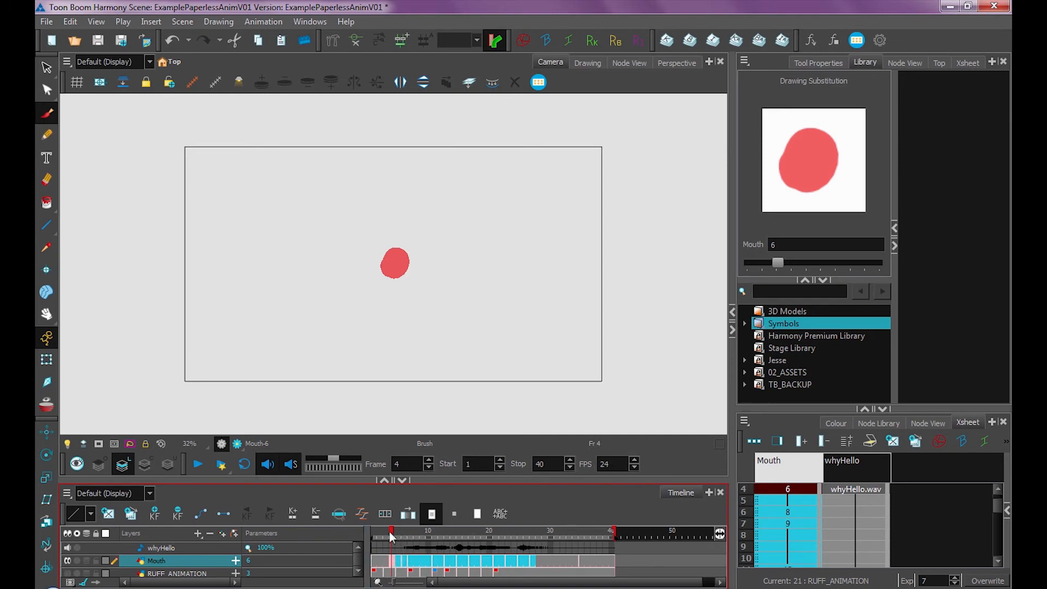
pyautogui.click(198, 463)
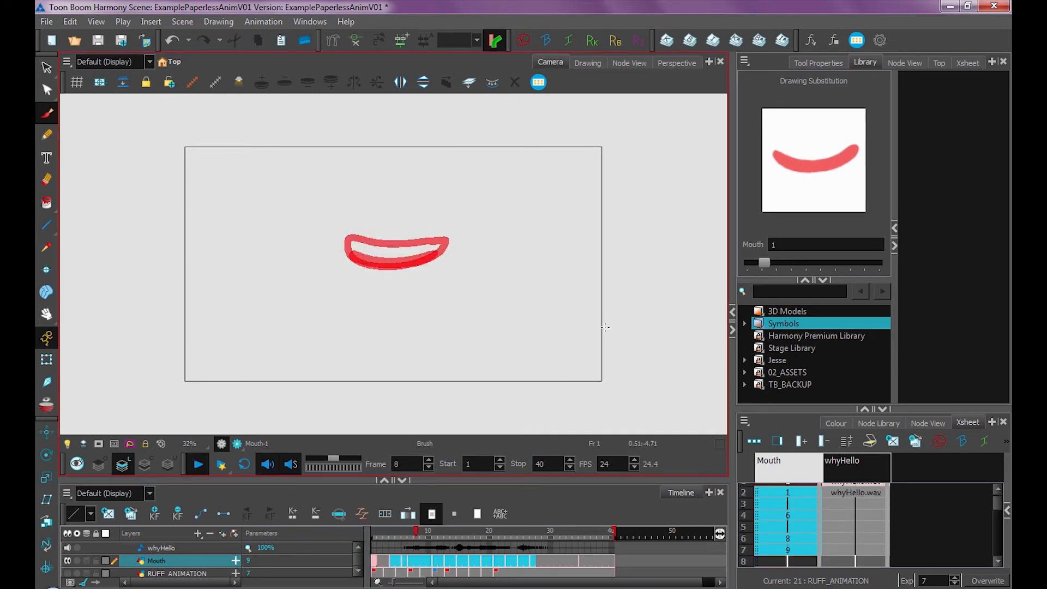